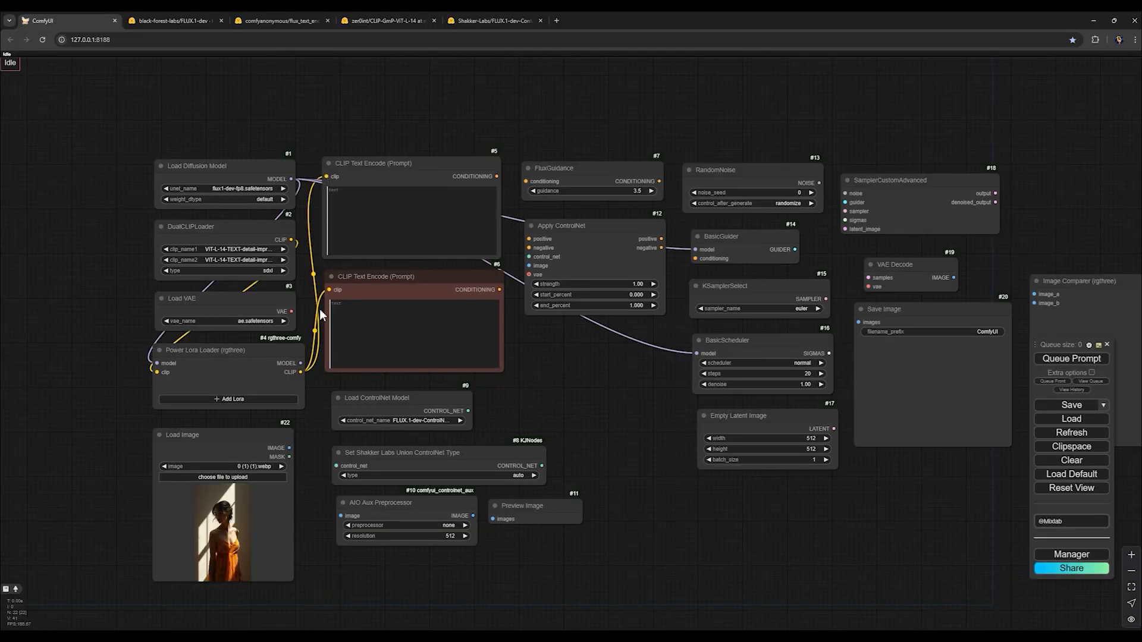
mouse_move(293, 310)
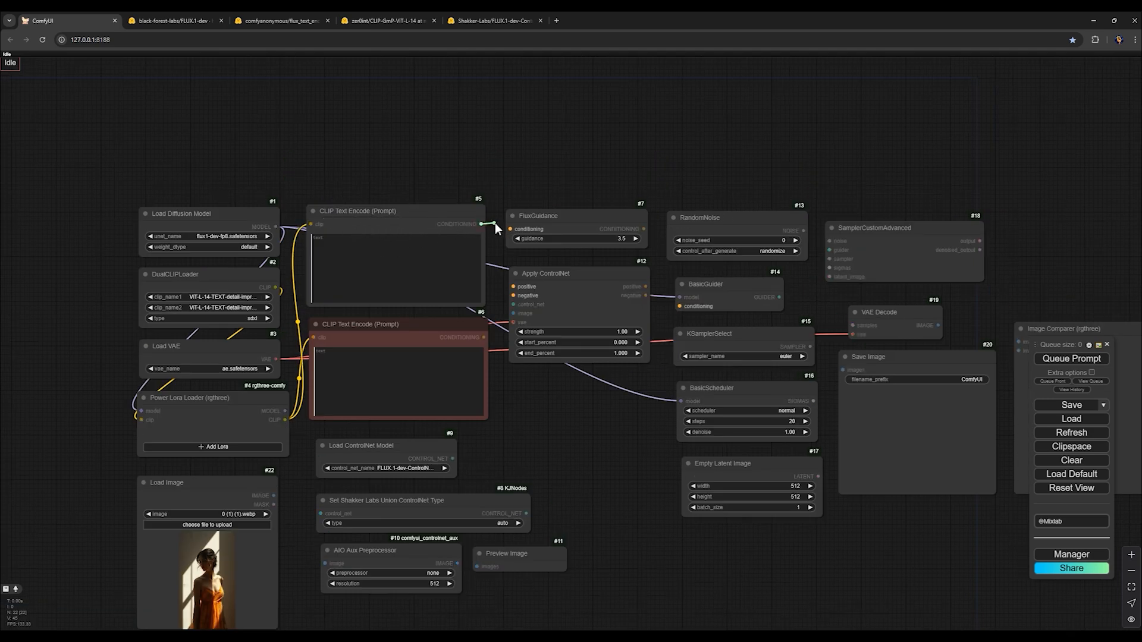
mouse_move(515, 228)
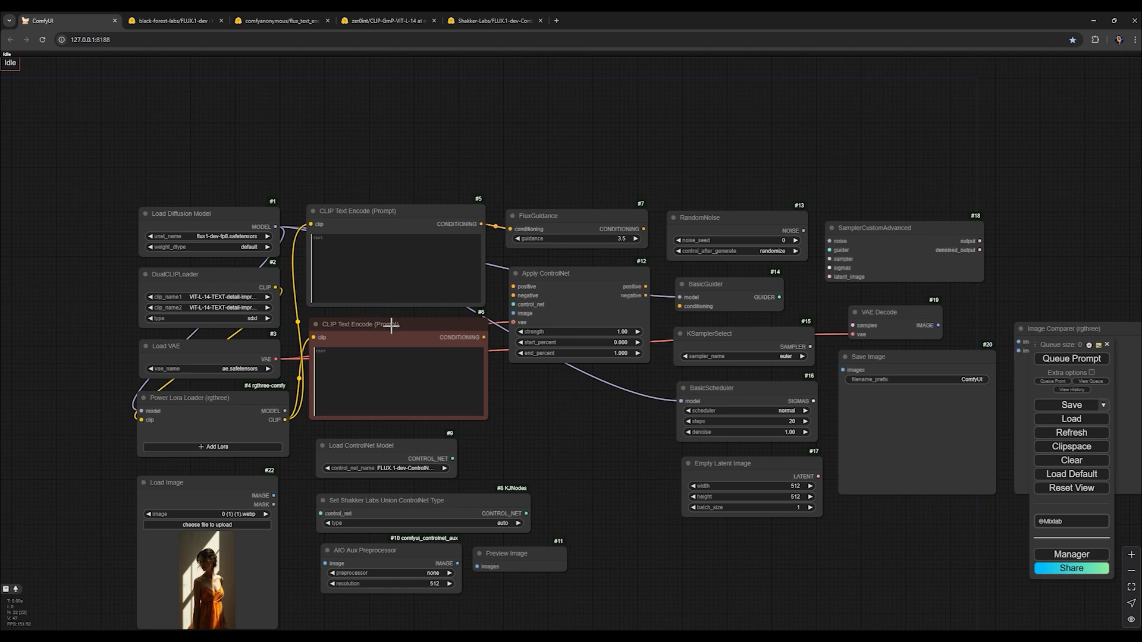
mouse_move(481, 338)
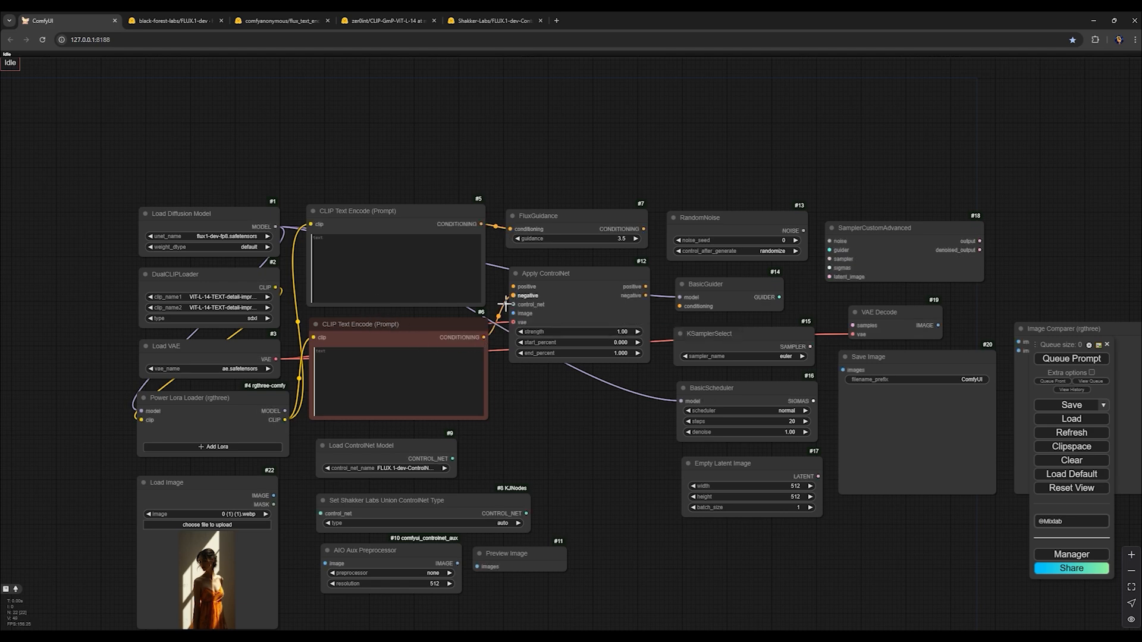
- Collapse the negative CLIP Text Encode node via its context menu
right_click(388, 328)
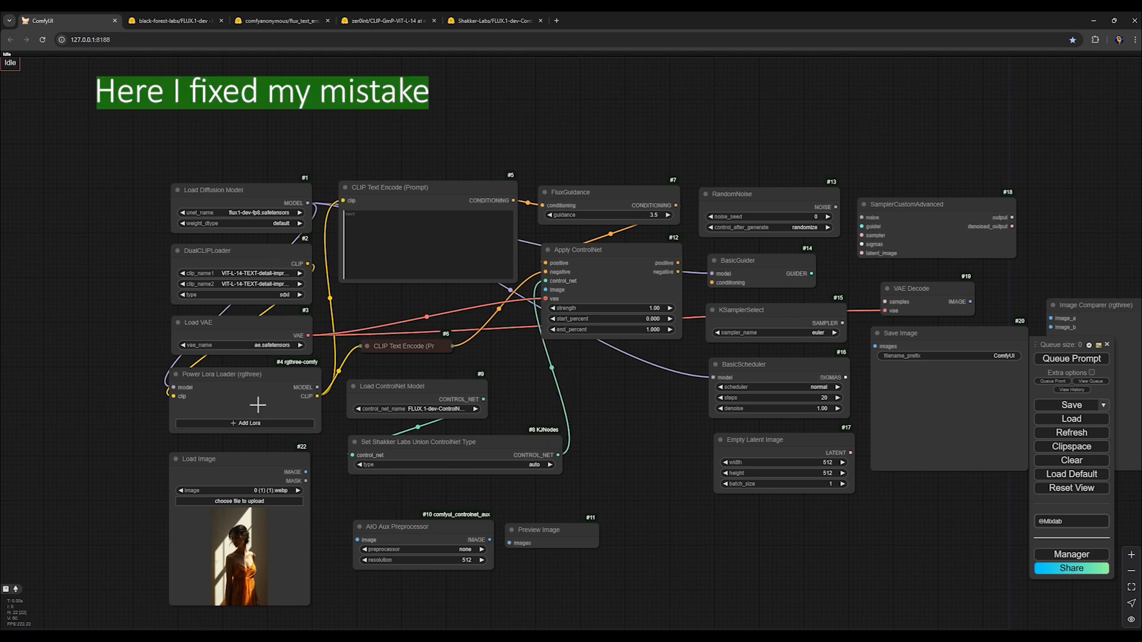
mouse_move(266, 414)
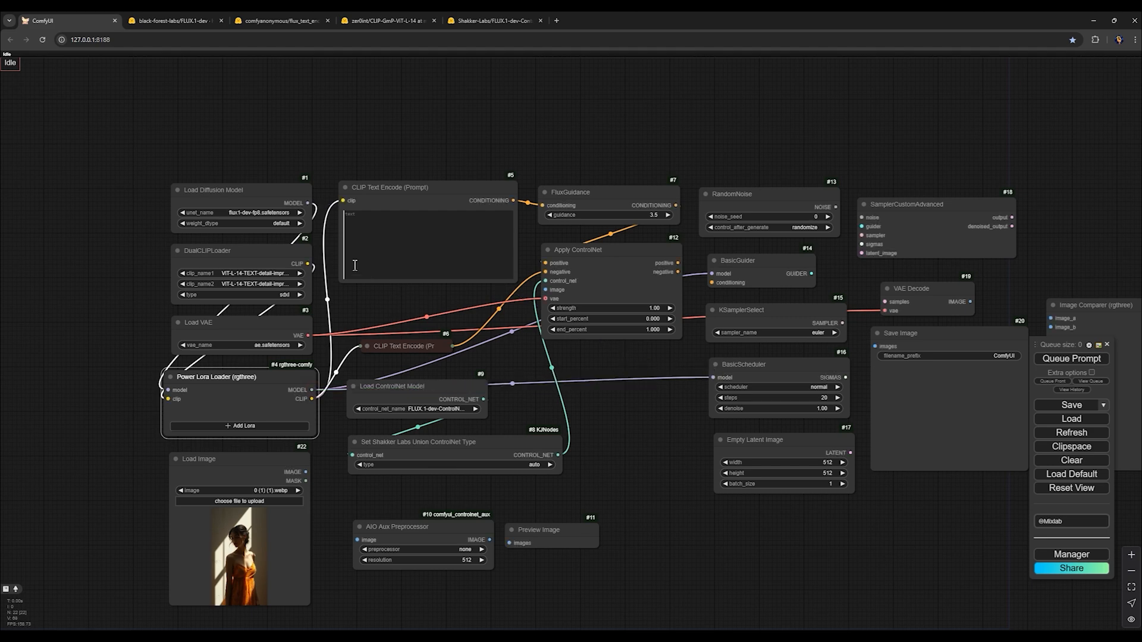
- Feed the Load Image output into the AIO Aux Preprocessor image input
left_click_drag(303, 472, 357, 539)
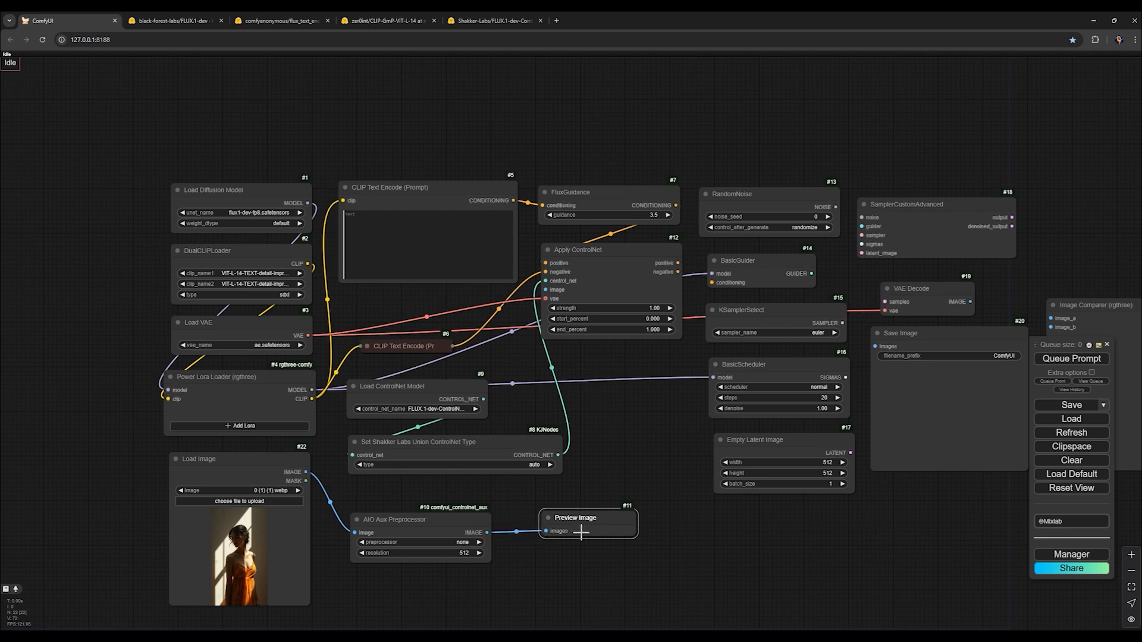
- Enlarge the Preview Image node to show the preprocessor output
left_click_drag(635, 536, 690, 604)
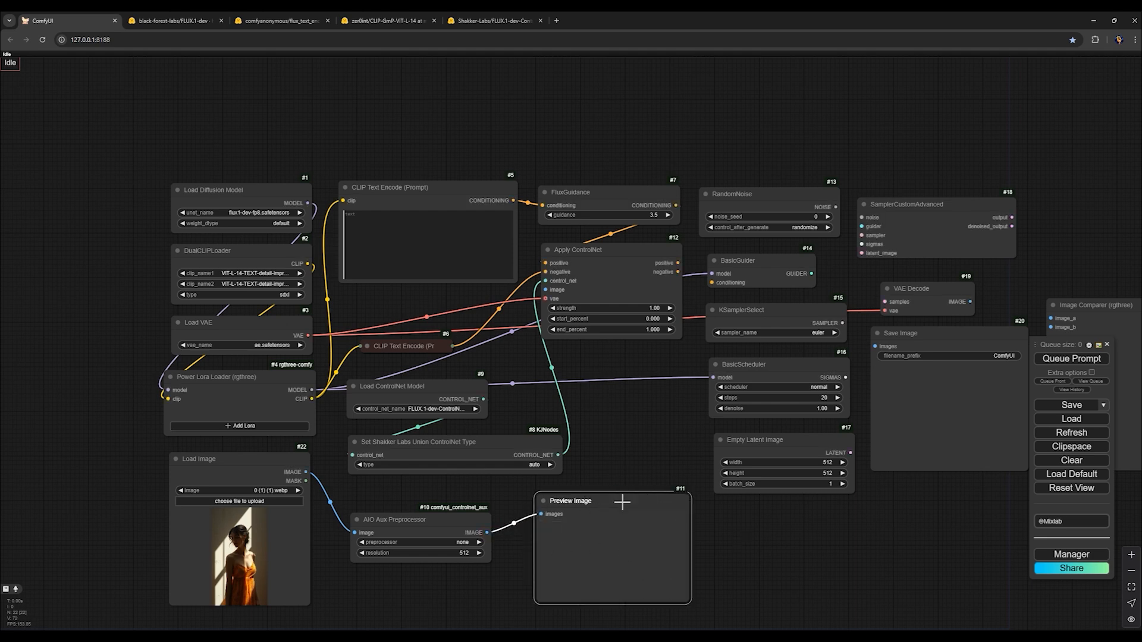
mouse_move(507, 556)
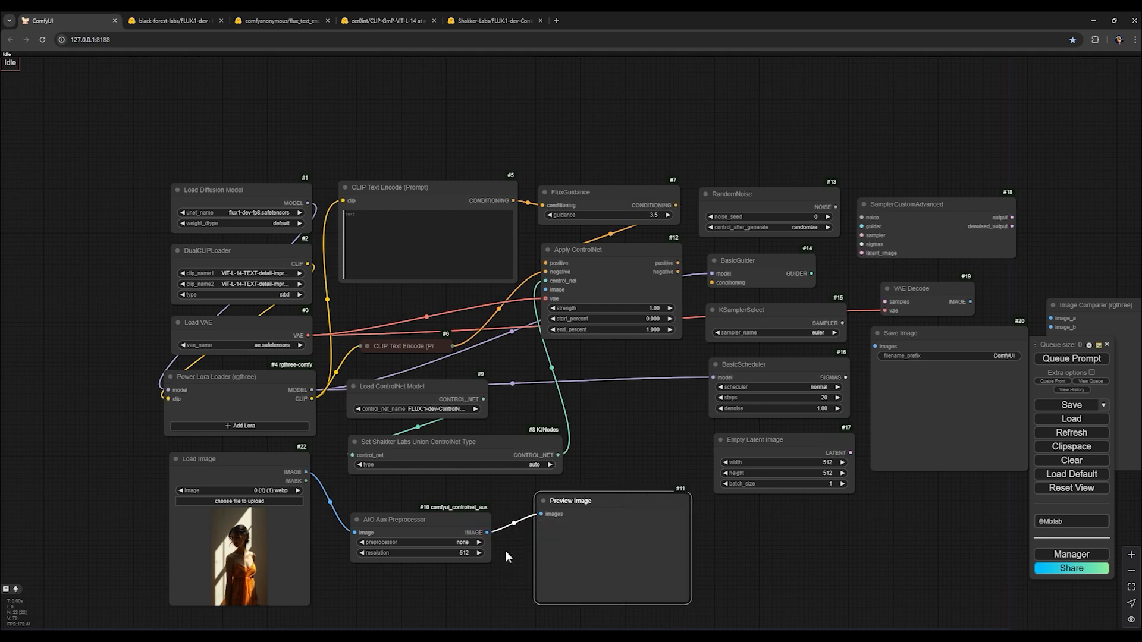
mouse_move(486, 533)
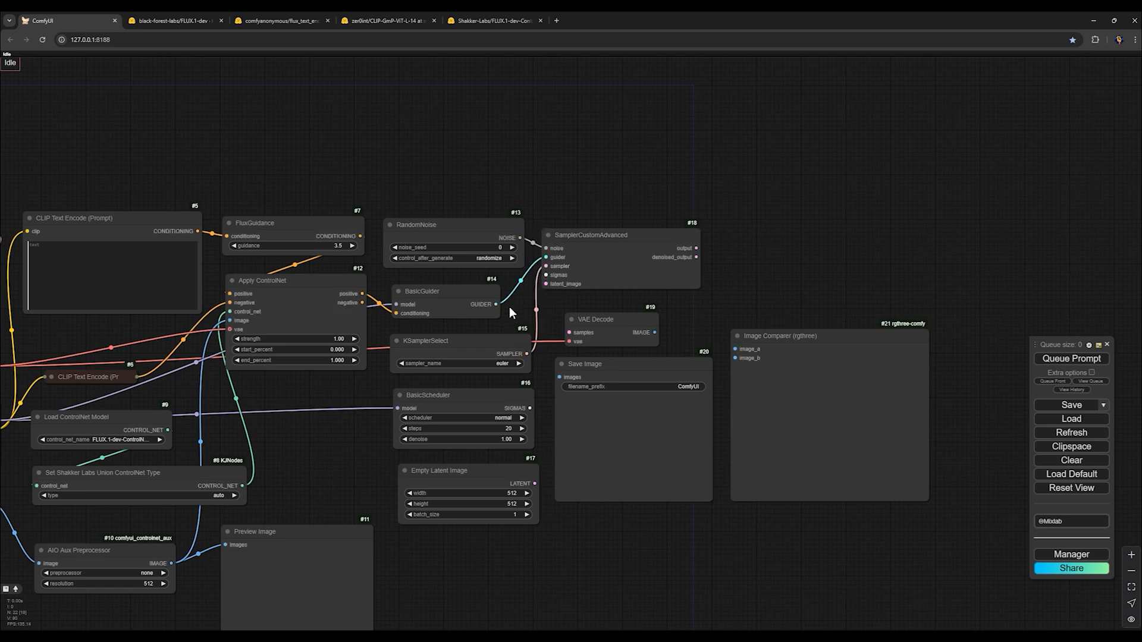
mouse_move(496, 388)
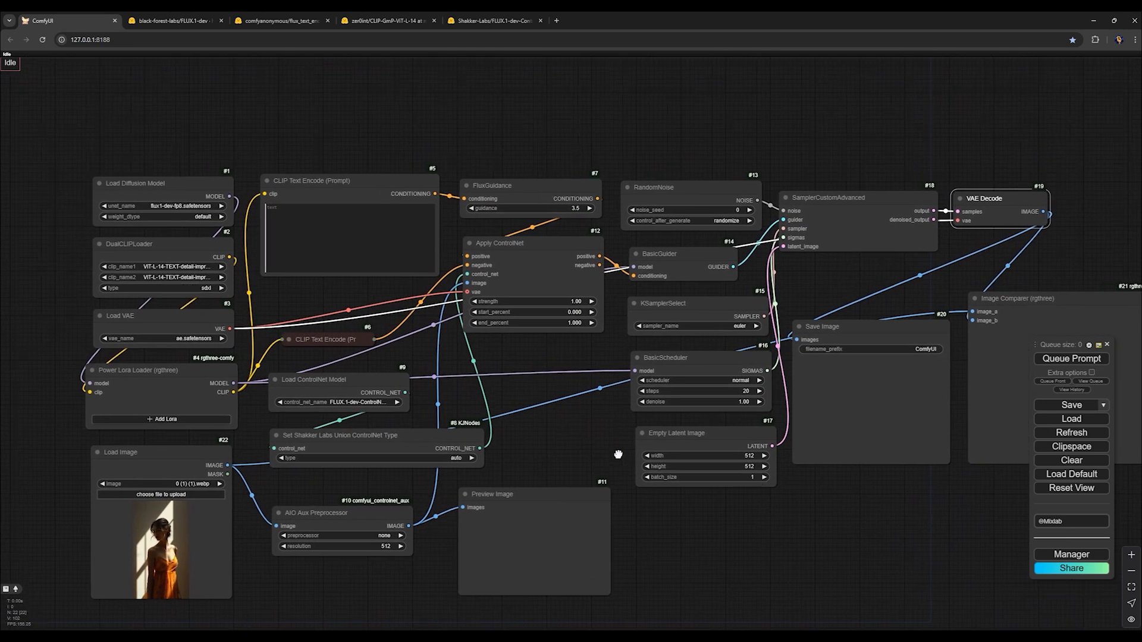
- Pan the canvas to view and recentre the whole wired workflow
left_click_drag(619, 455, 618, 436)
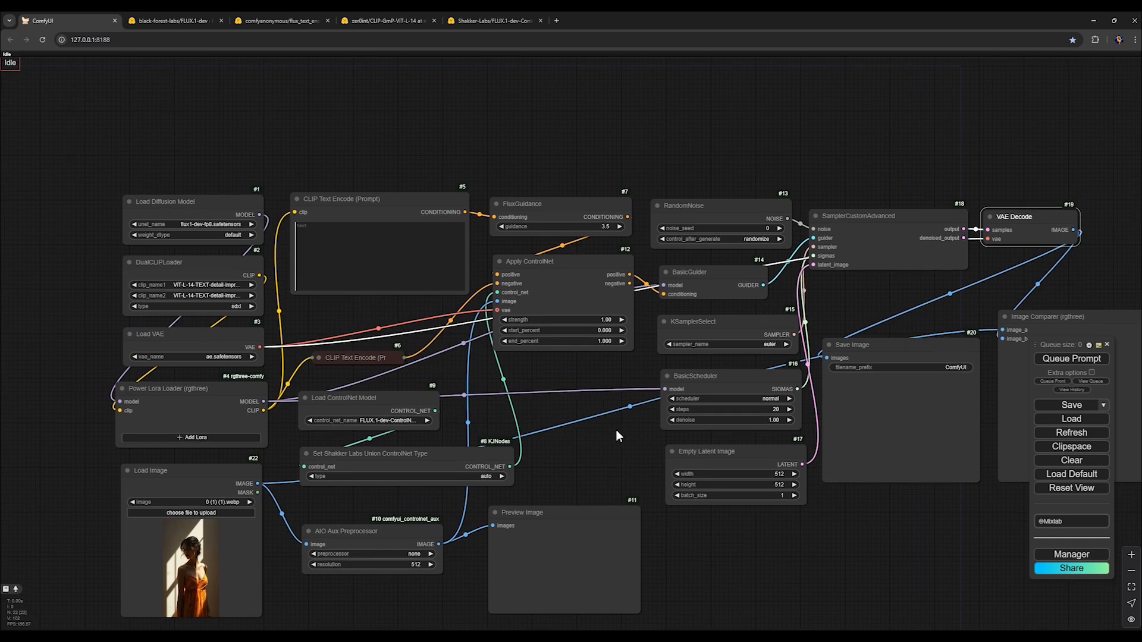
left_click_drag(618, 435, 597, 456)
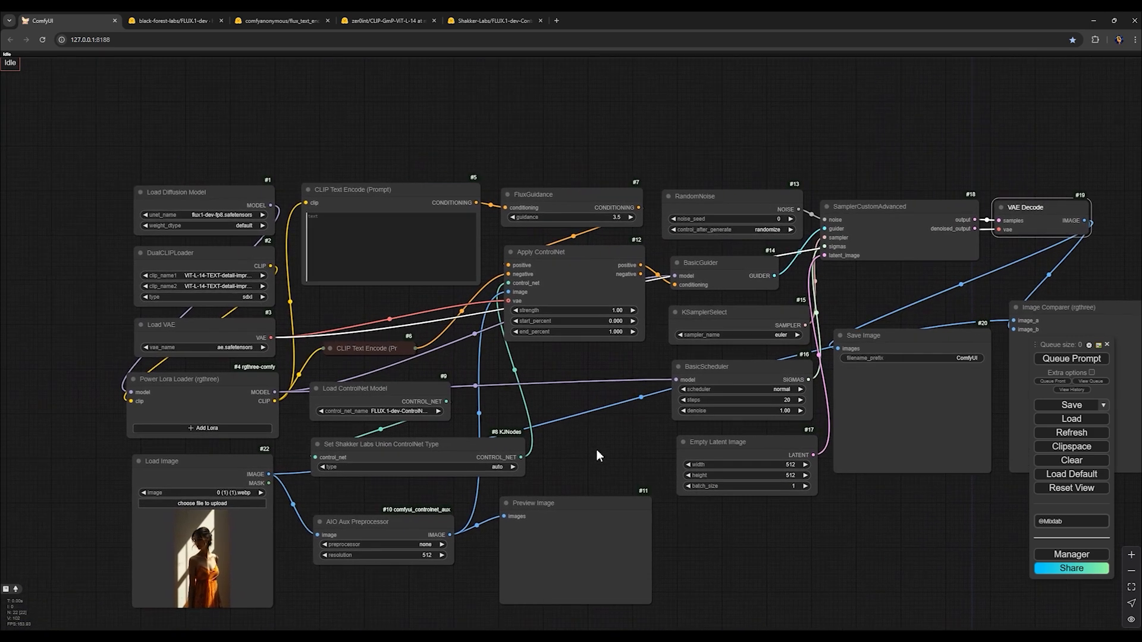
mouse_move(623, 469)
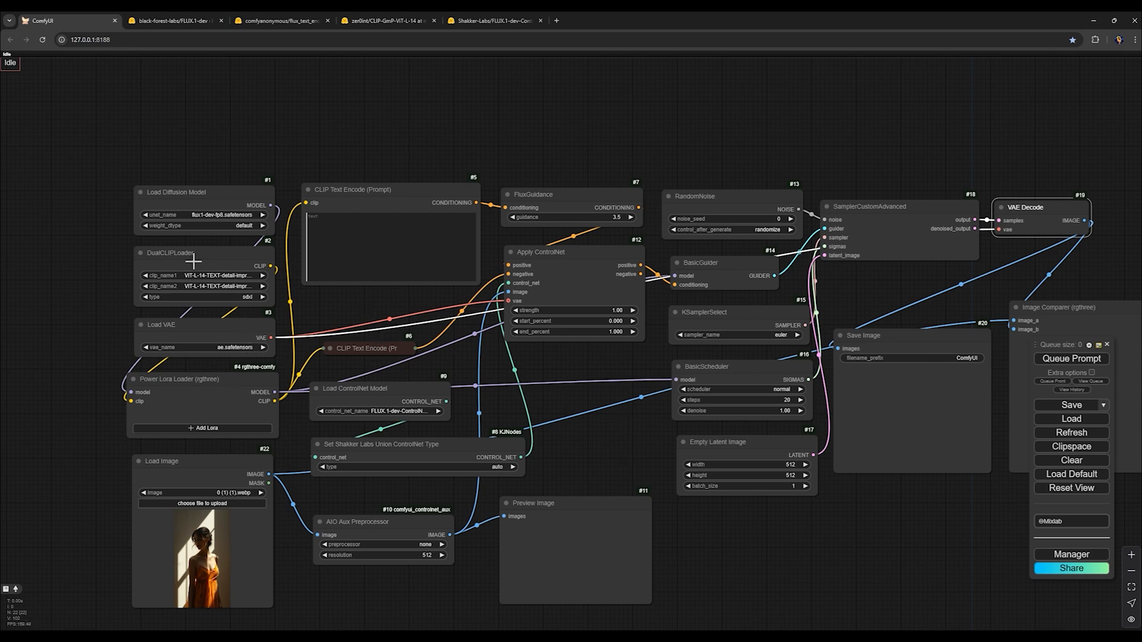
- Show the Files and versions listing of the FLUX.1-dev repository on Hugging Face
left_click(178, 20)
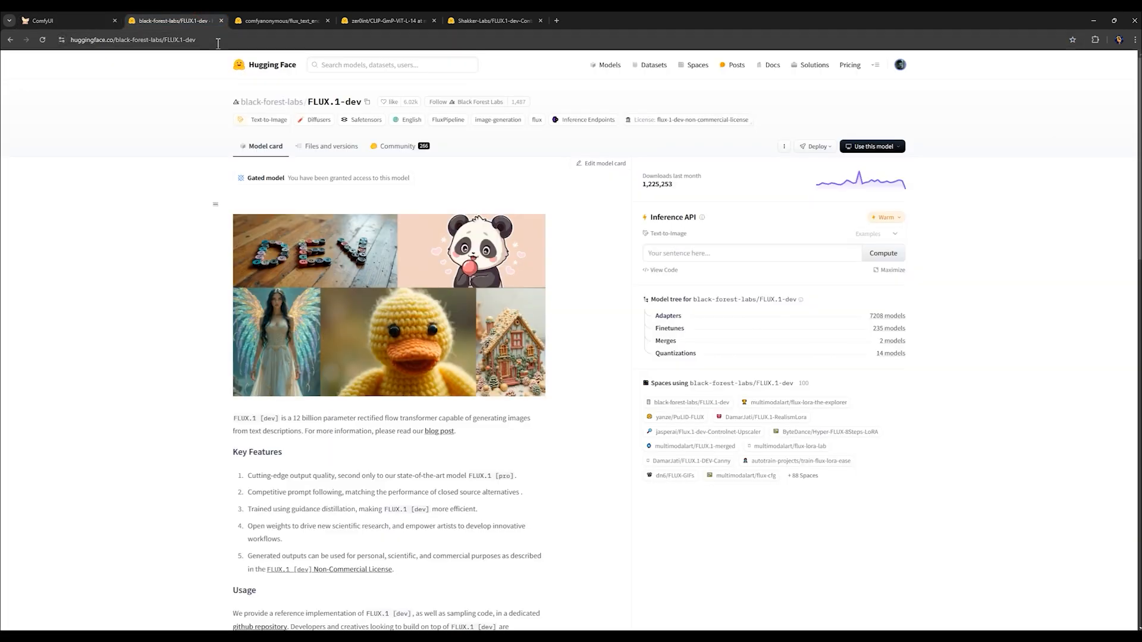
left_click(148, 40)
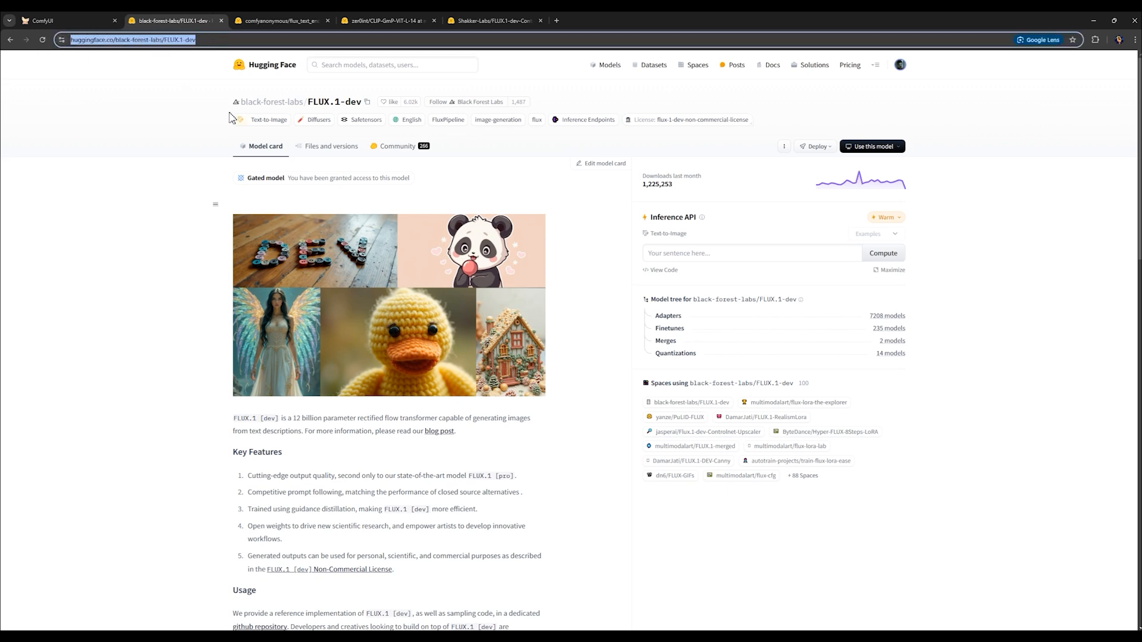
left_click(331, 145)
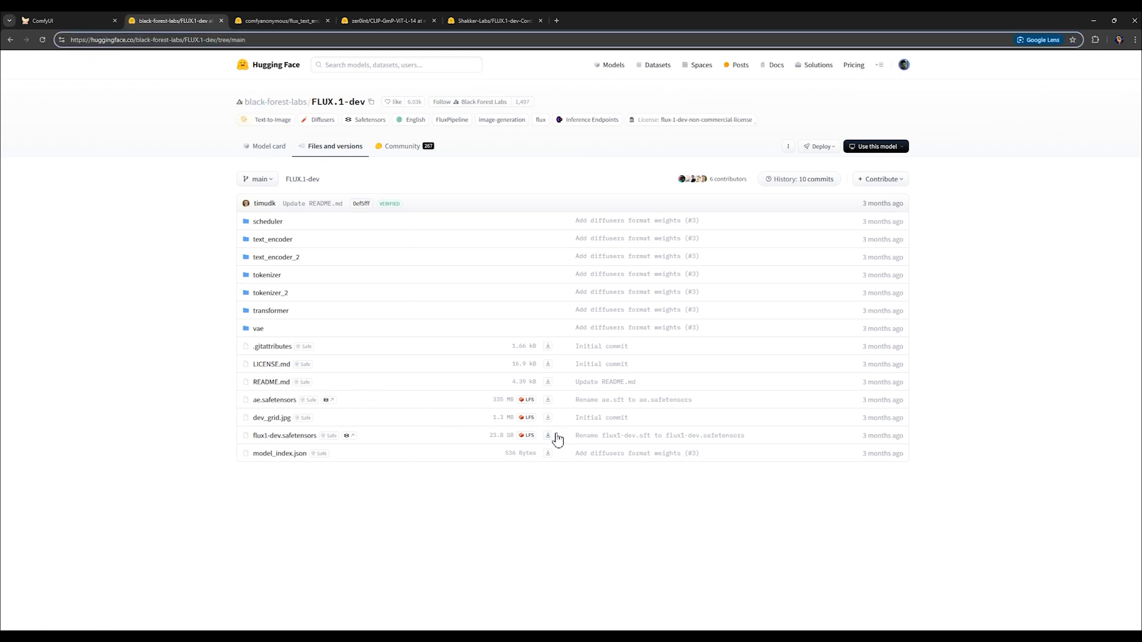
mouse_move(293, 414)
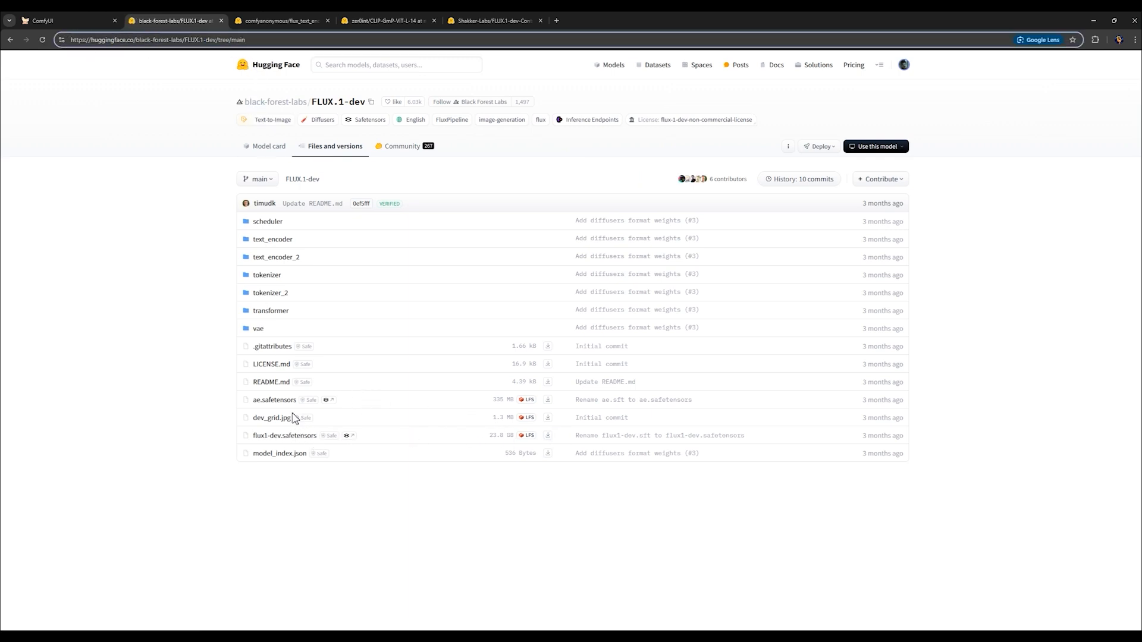
mouse_move(233, 231)
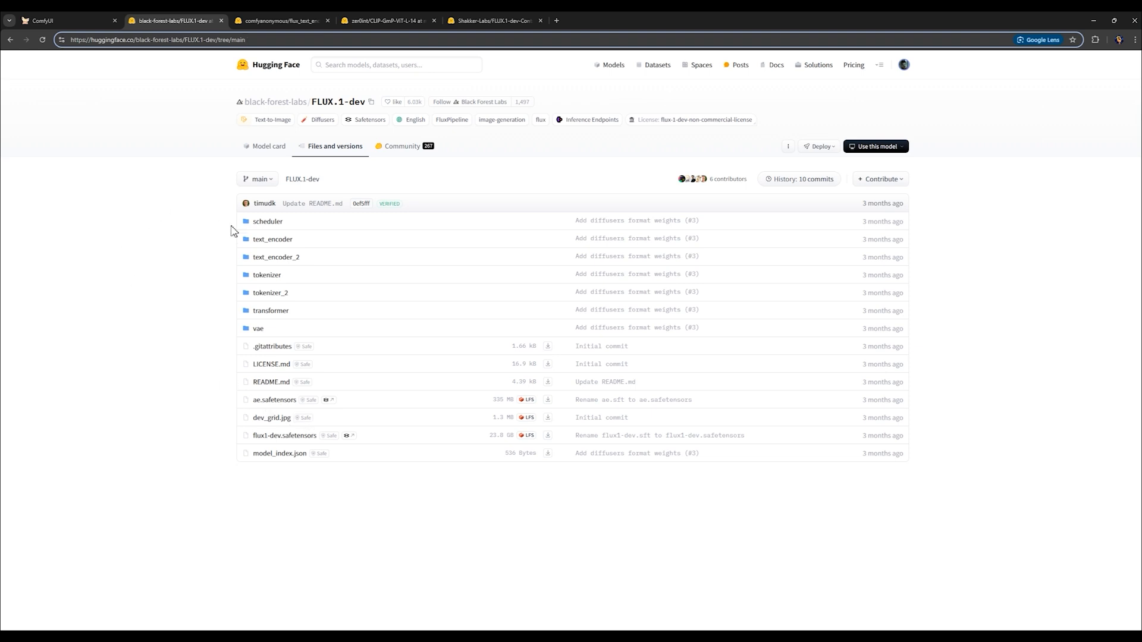
mouse_move(131, 162)
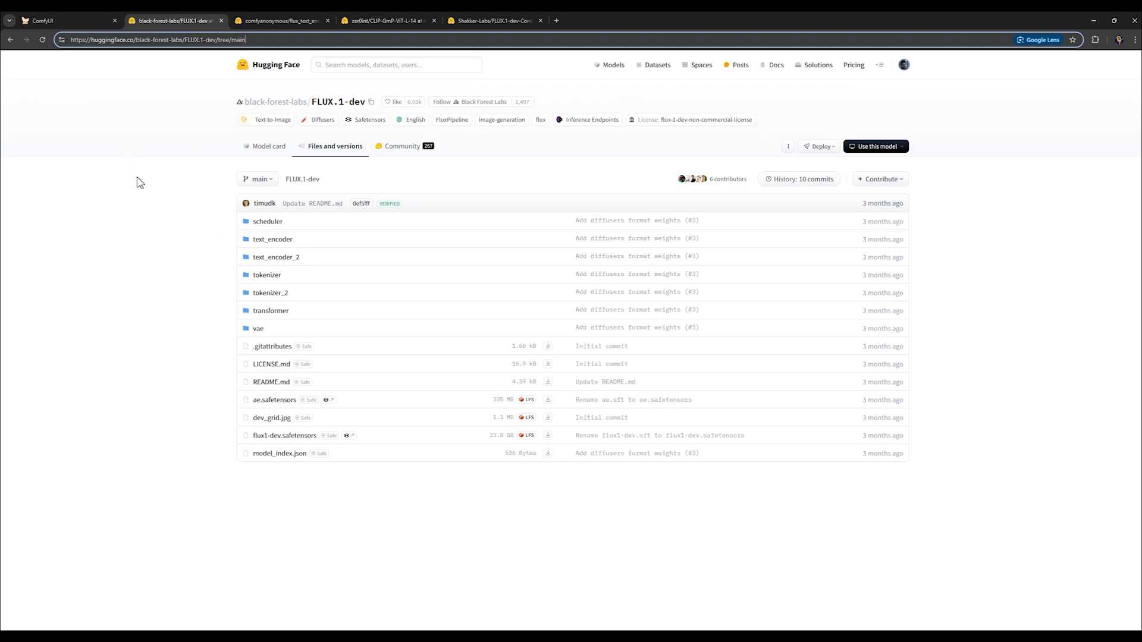
mouse_move(362, 449)
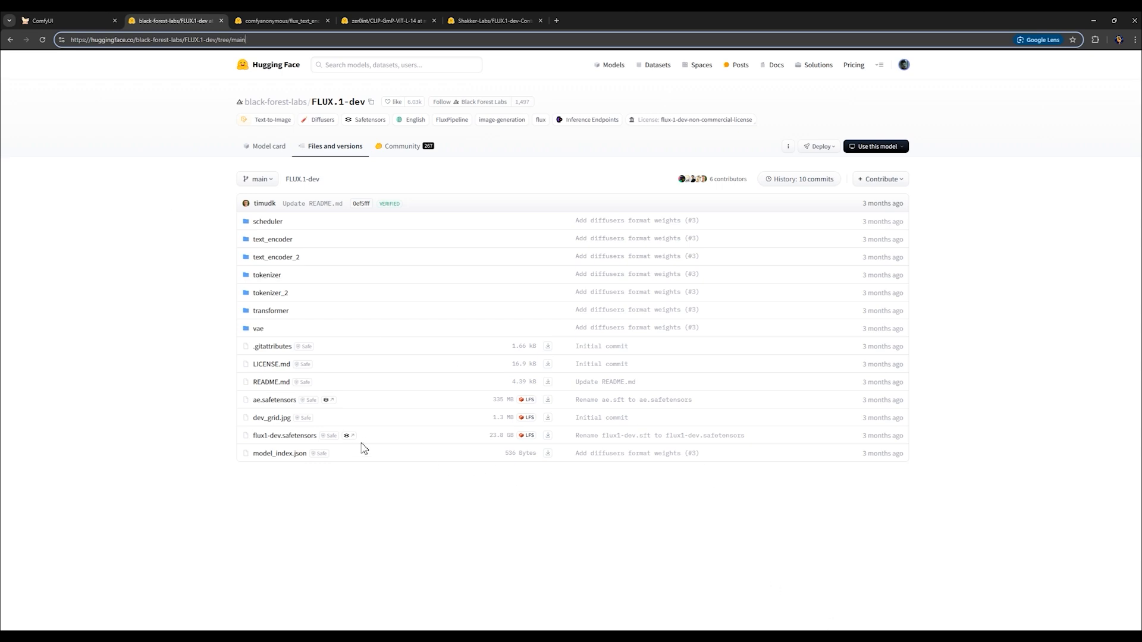
mouse_move(364, 304)
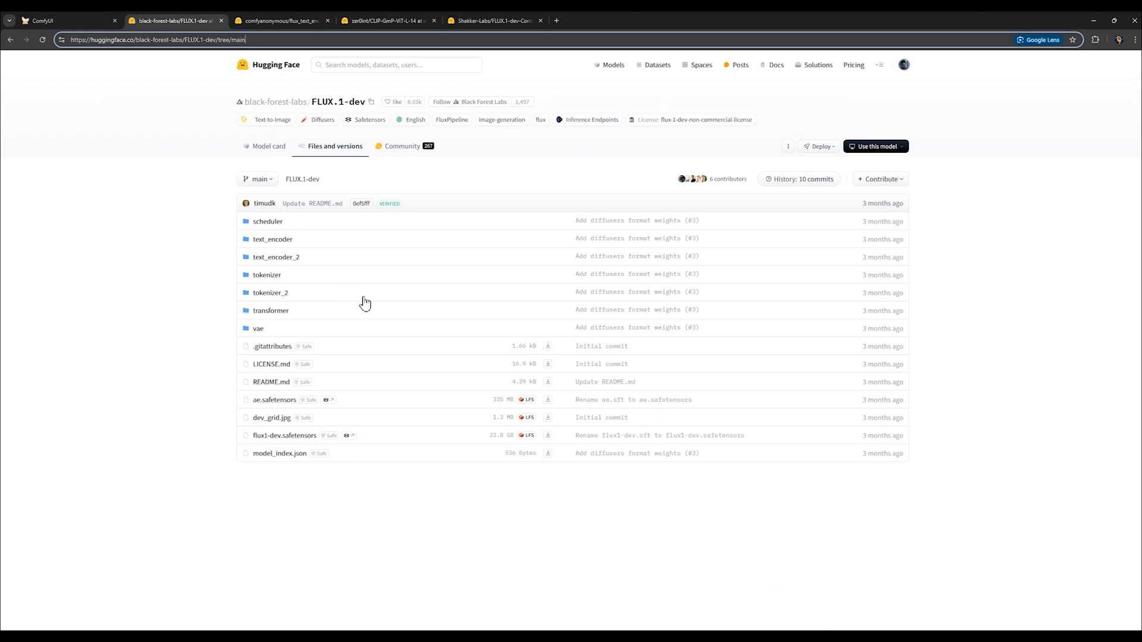